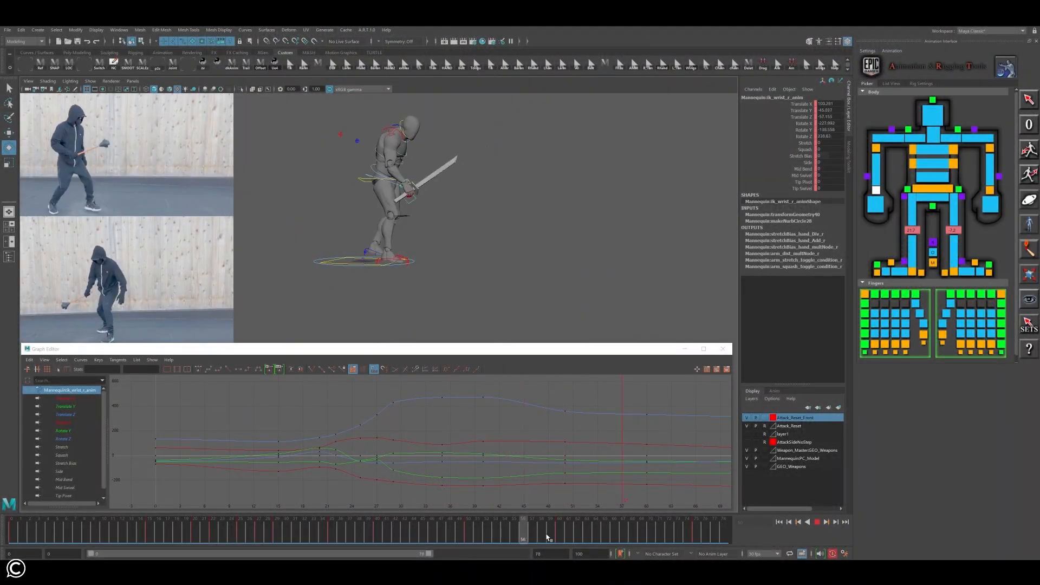
left_click(532, 528)
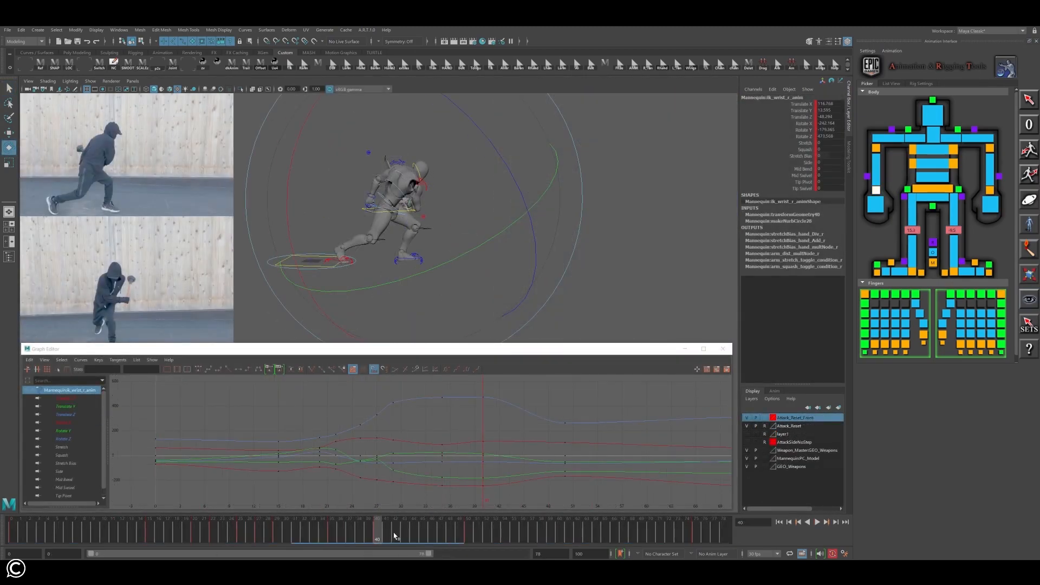
left_click_drag(377, 539, 568, 539)
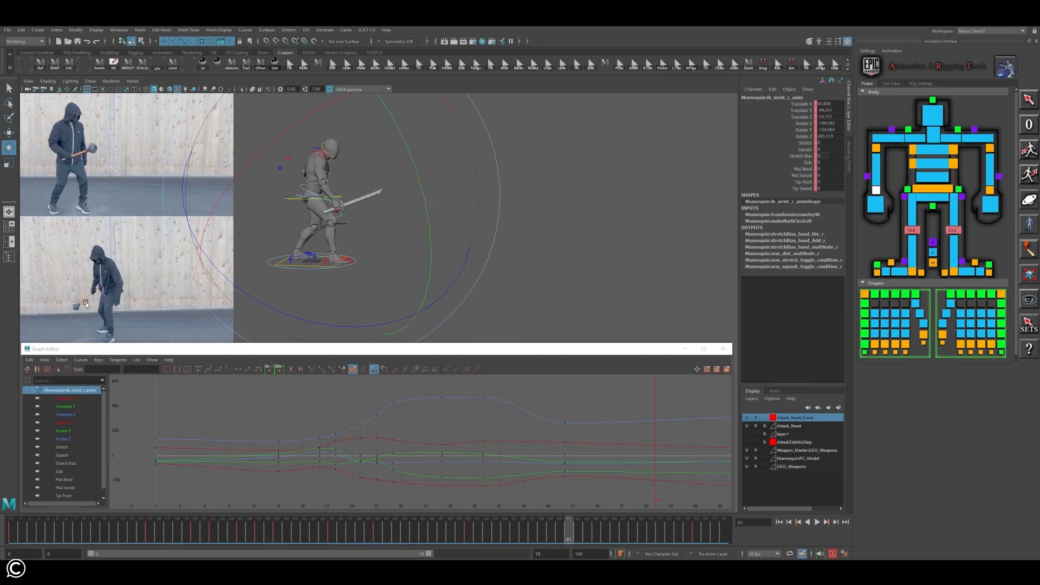